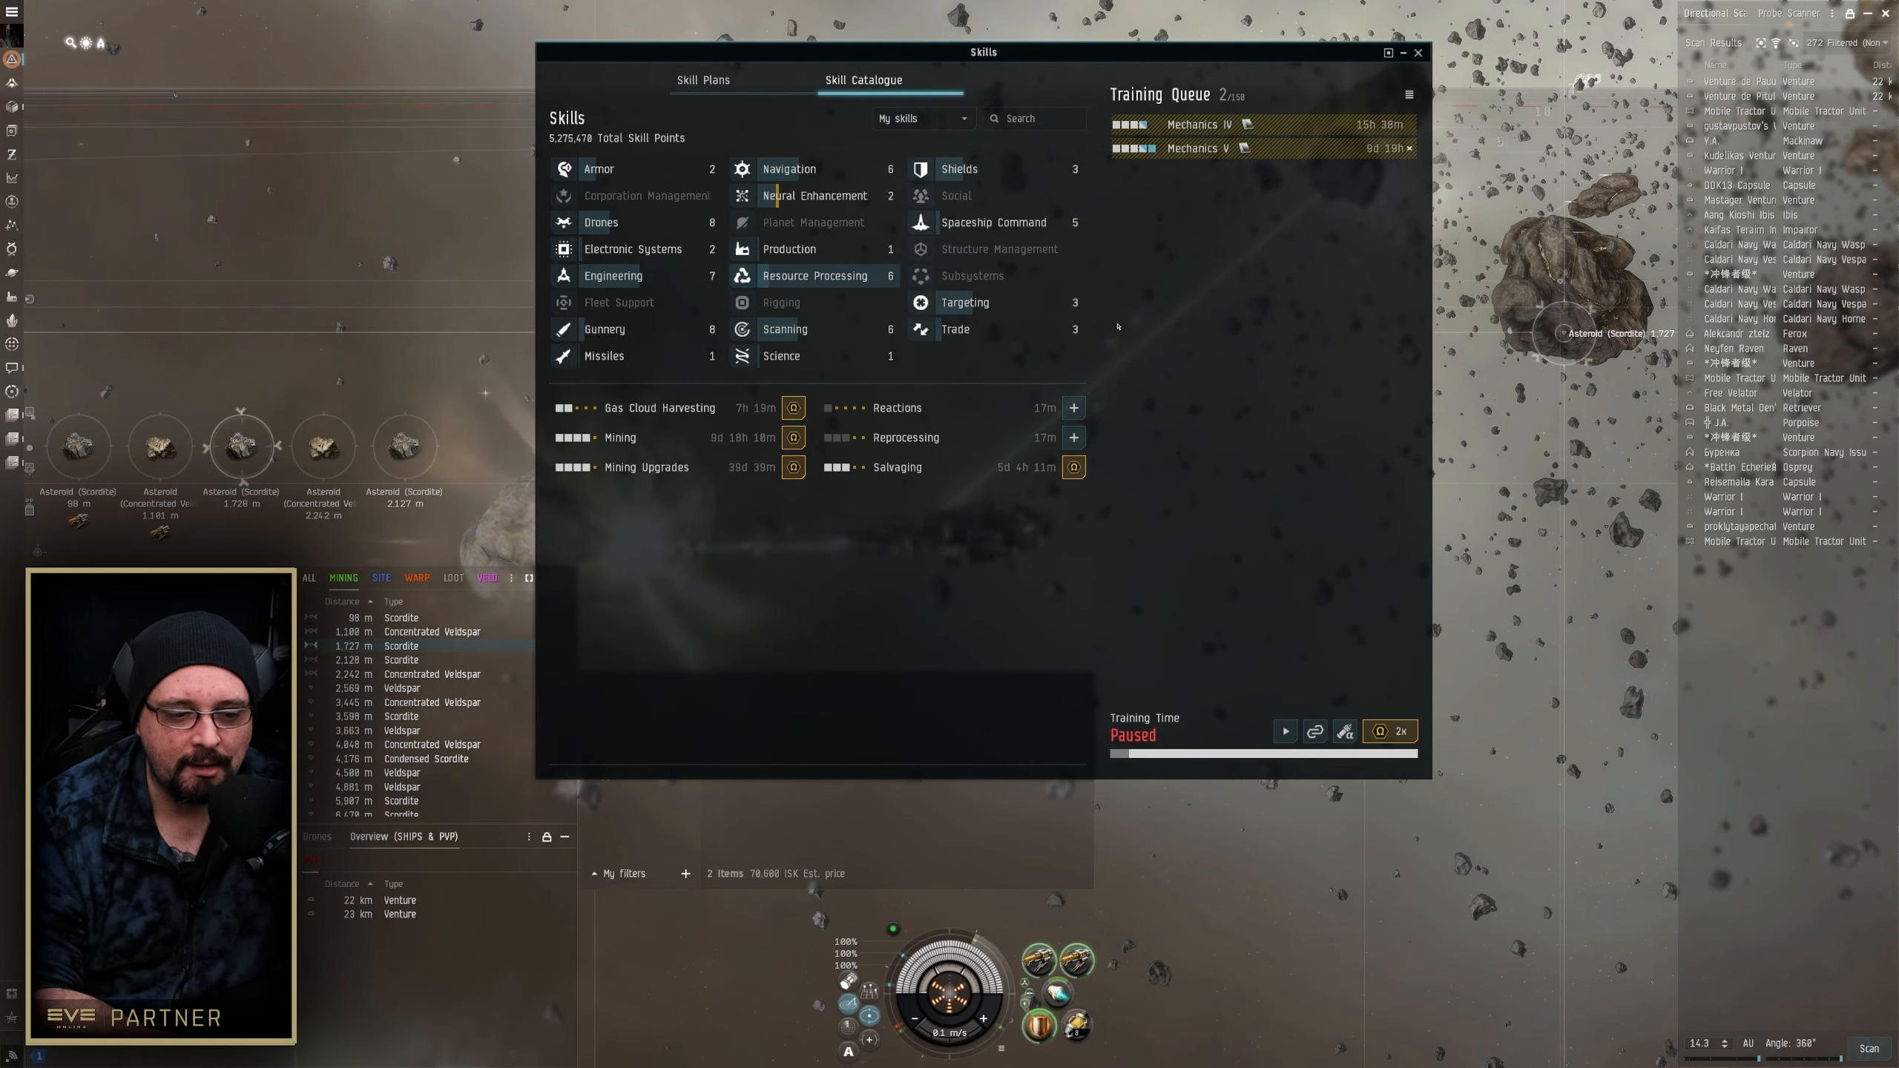
Filter the Skill Catalogue to 'Can train now', browse Navigation, then view Gunnery skills
{"action": "left_click", "coordinate": [921, 117]}
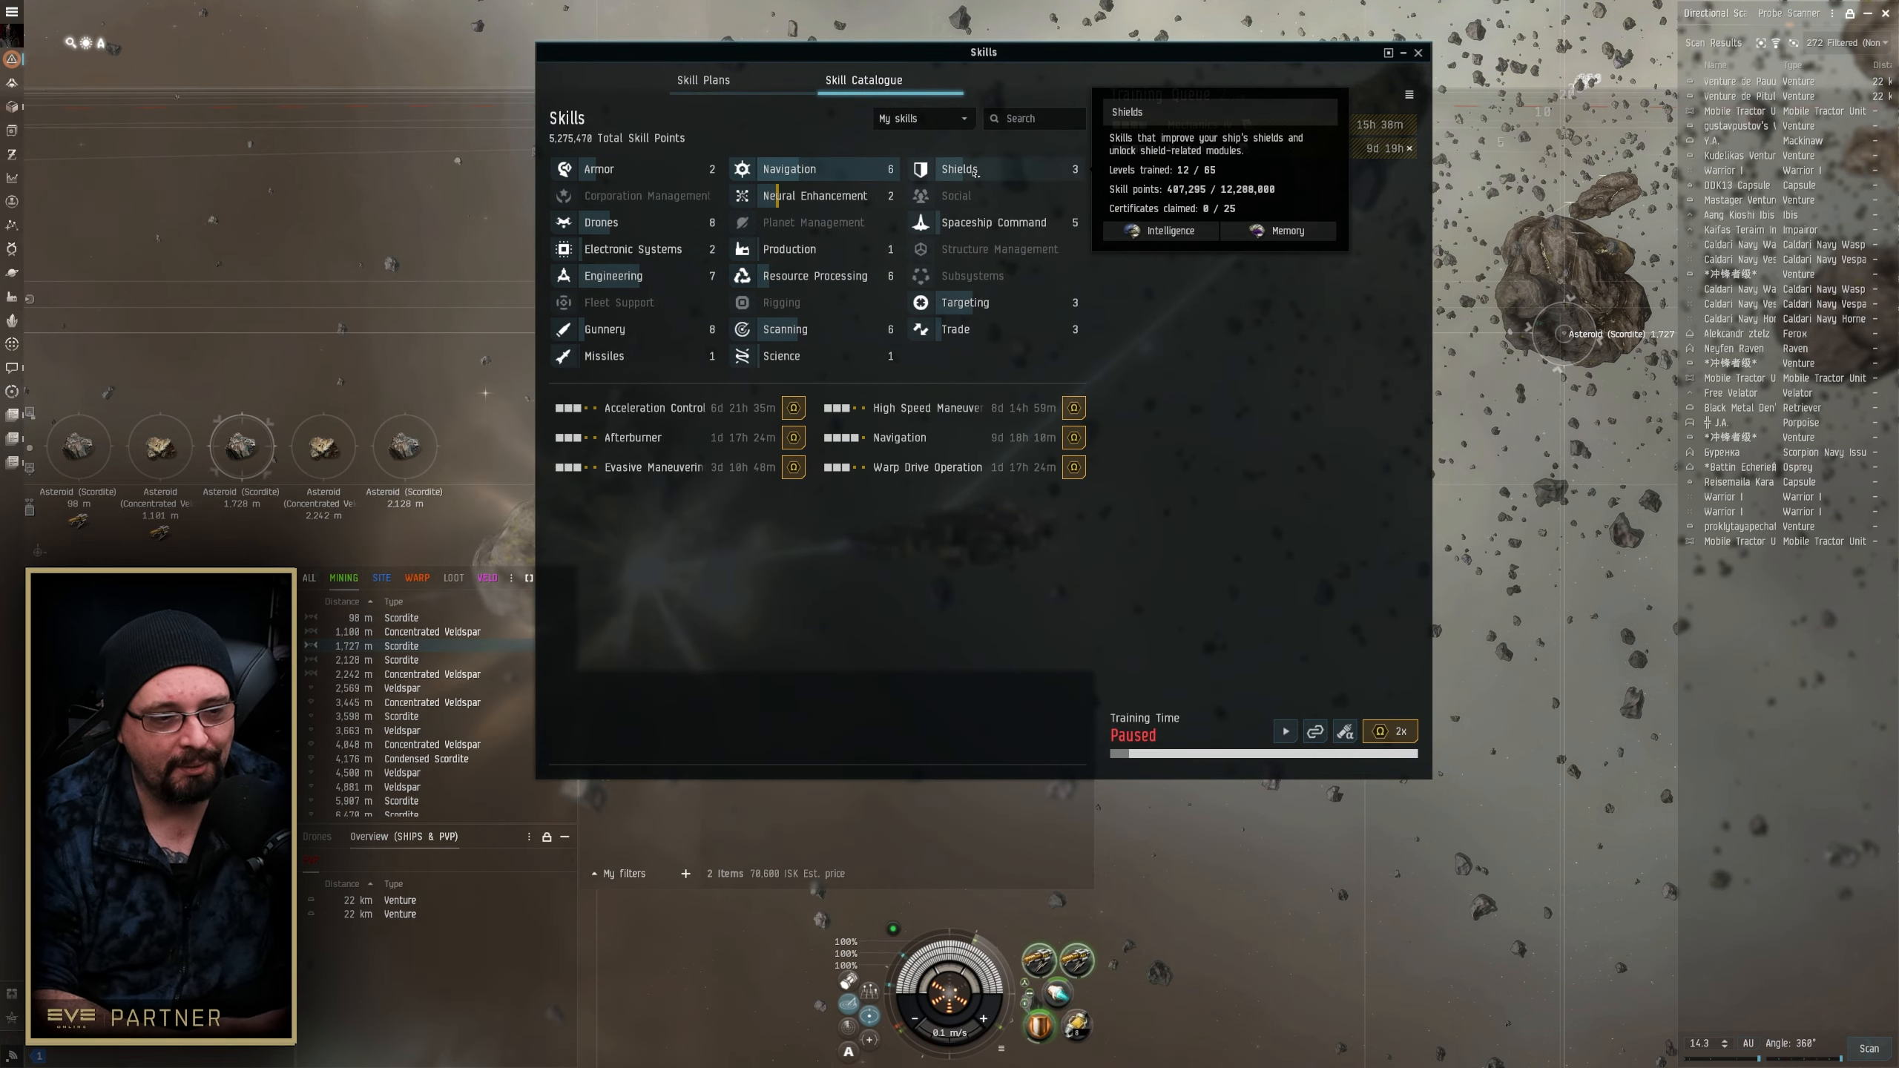
{"action": "left_click", "coordinate": [992, 221]}
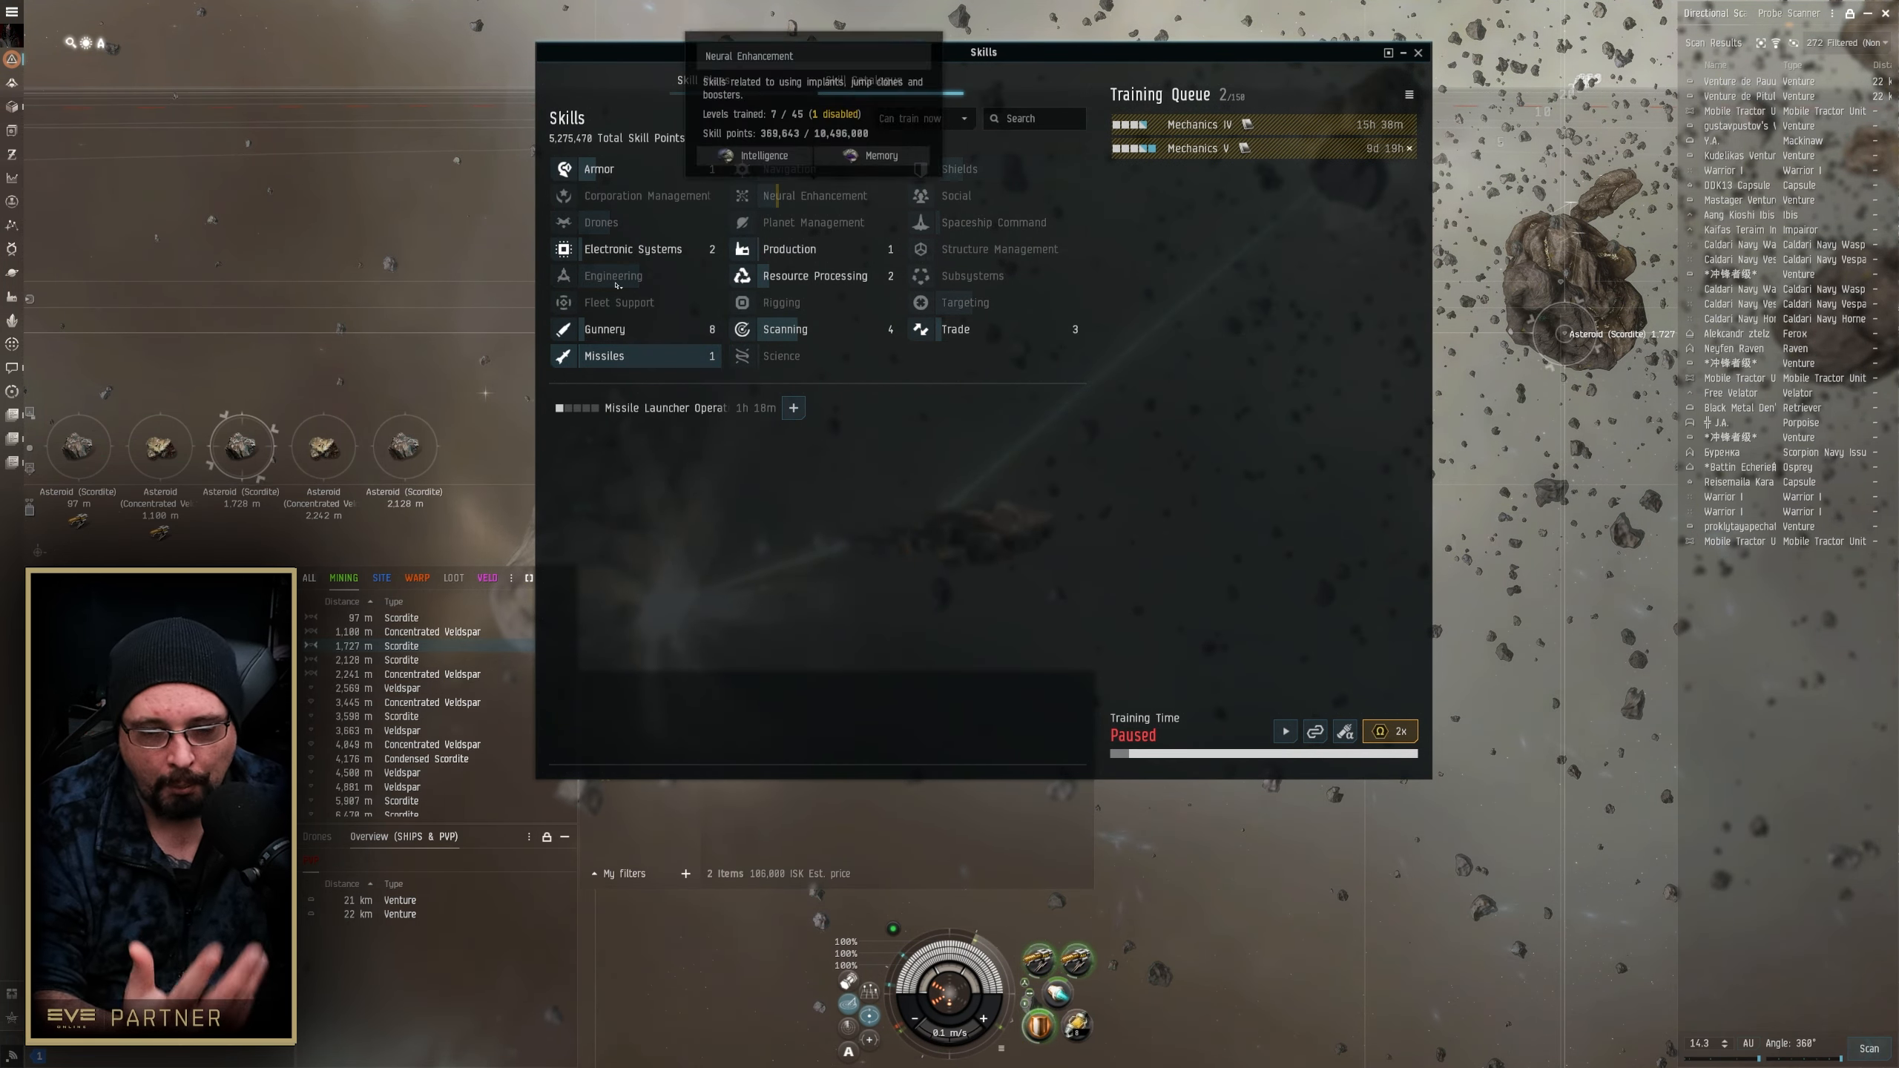
{"action": "left_click", "coordinate": [605, 328]}
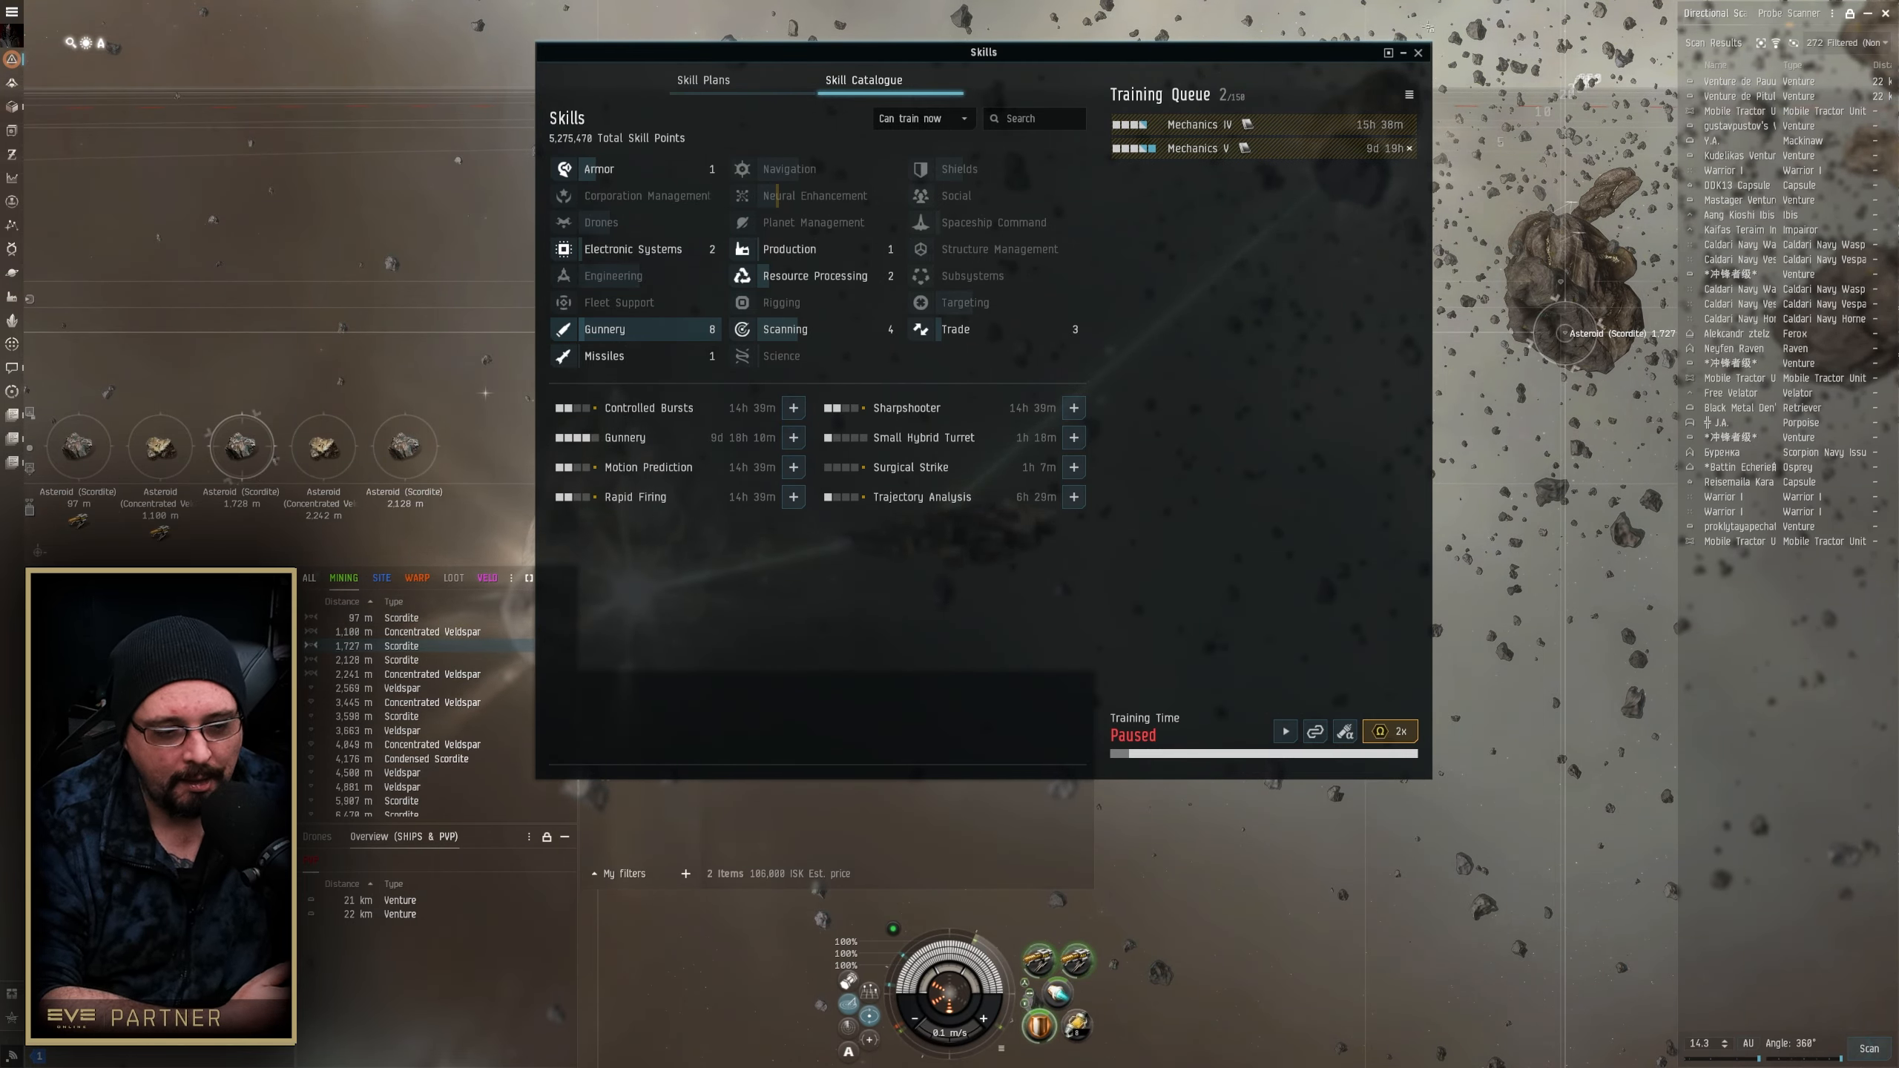
{"action": "left_click", "coordinate": [1416, 52]}
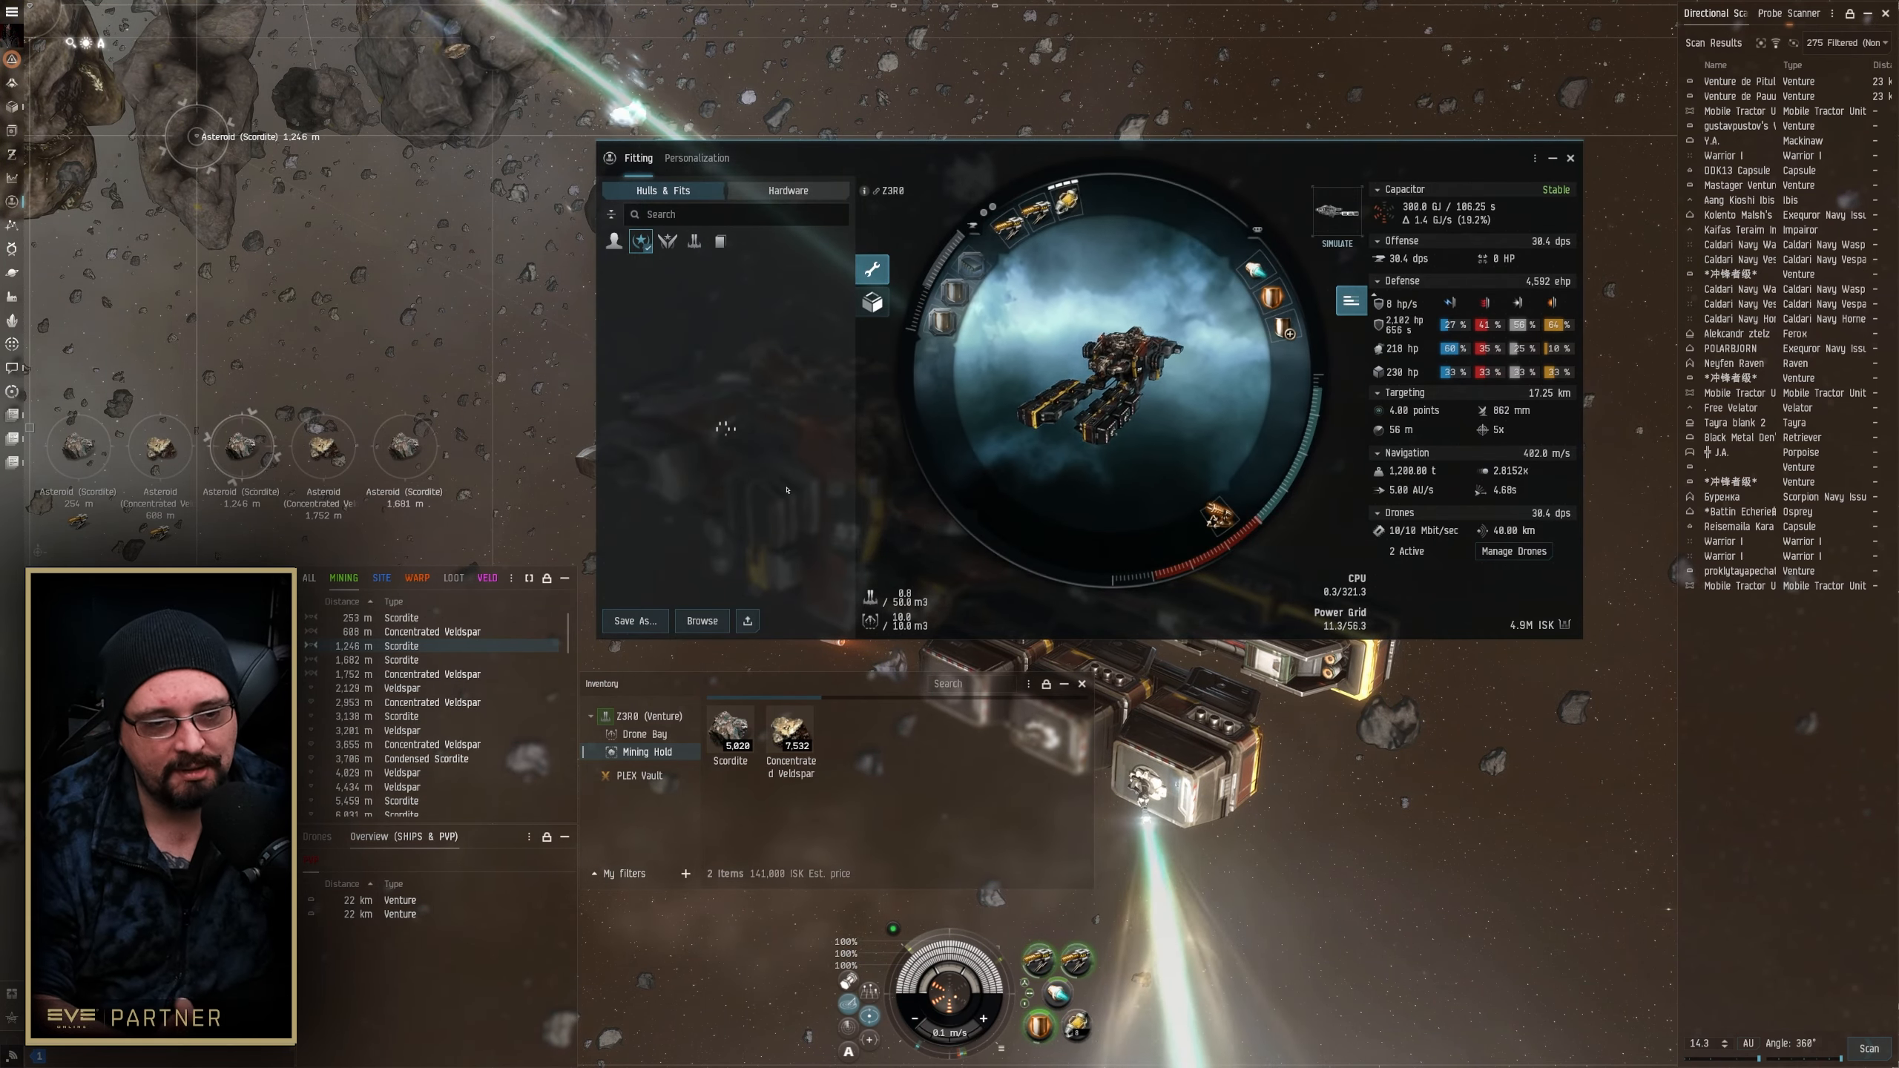
Browse the hull categories and drone bay in the Venture's fitting, then close it
{"action": "left_click", "coordinate": [615, 239]}
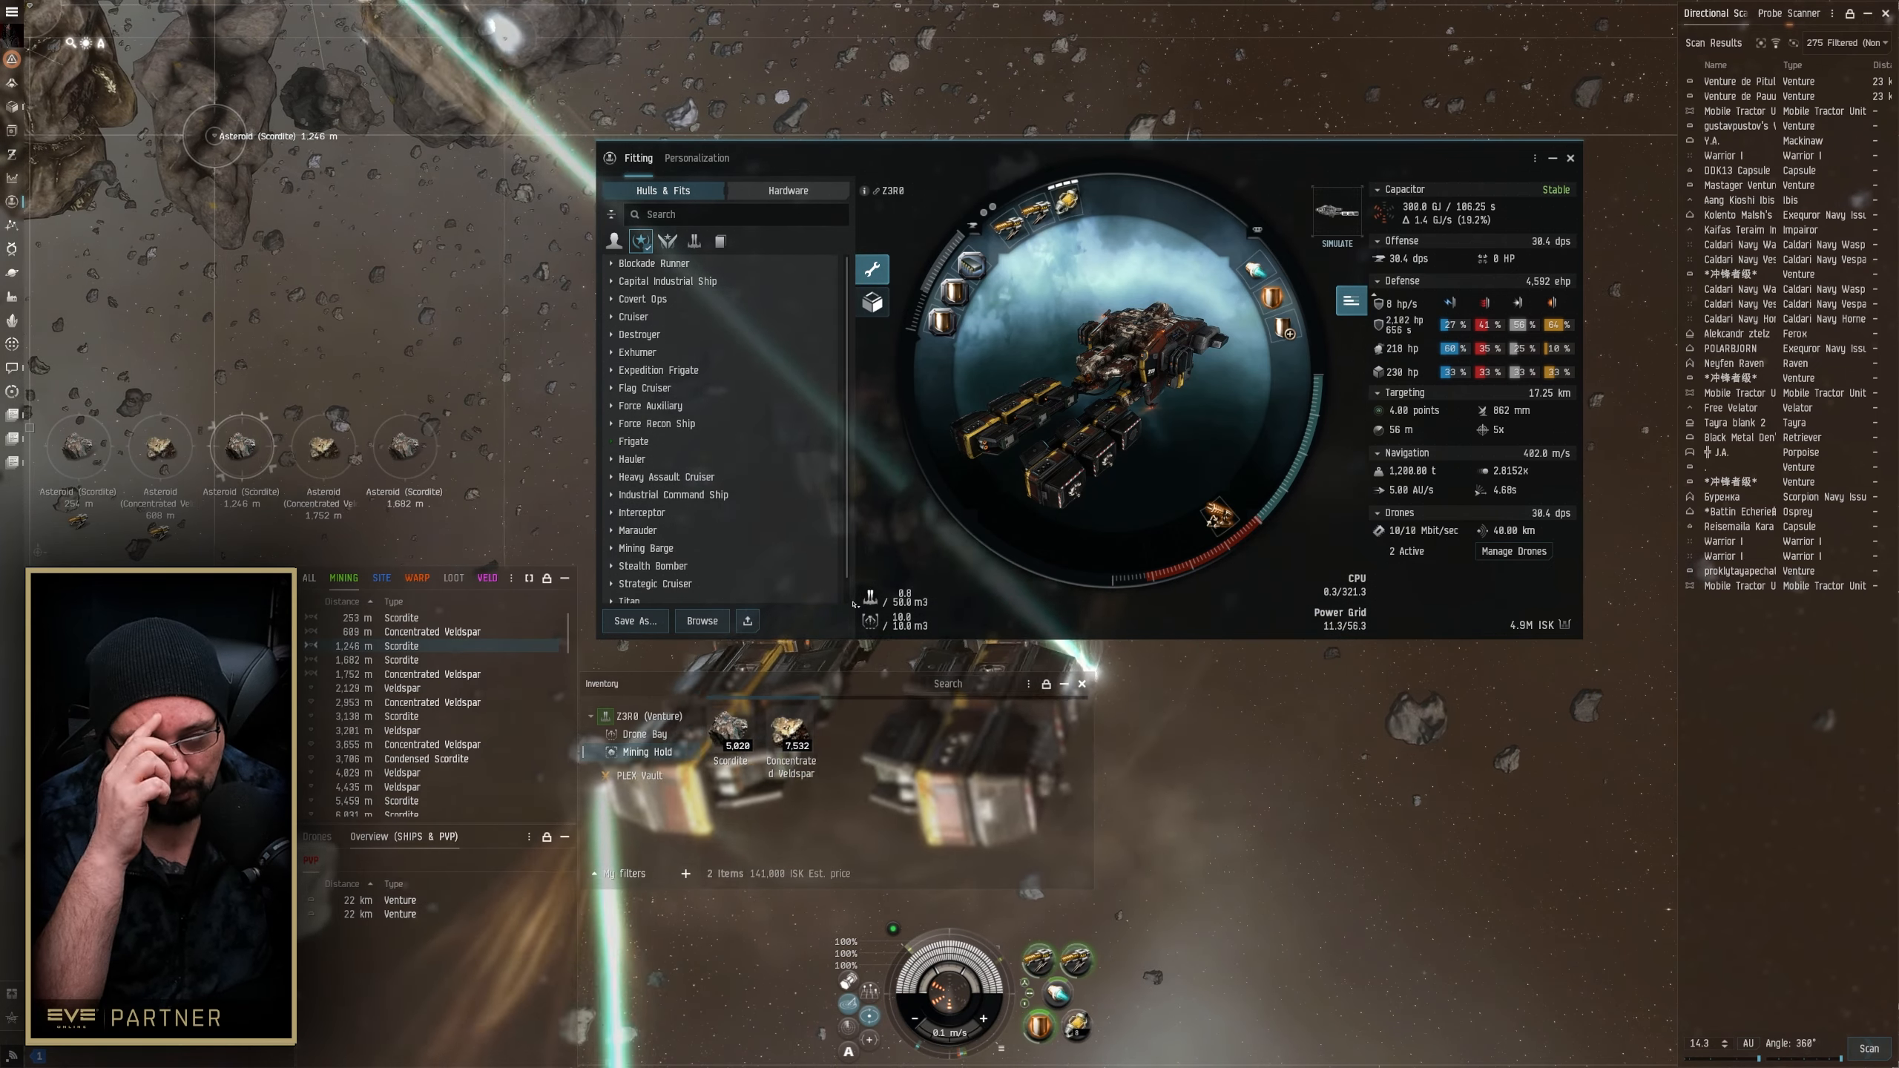
{"action": "left_click", "coordinate": [747, 620]}
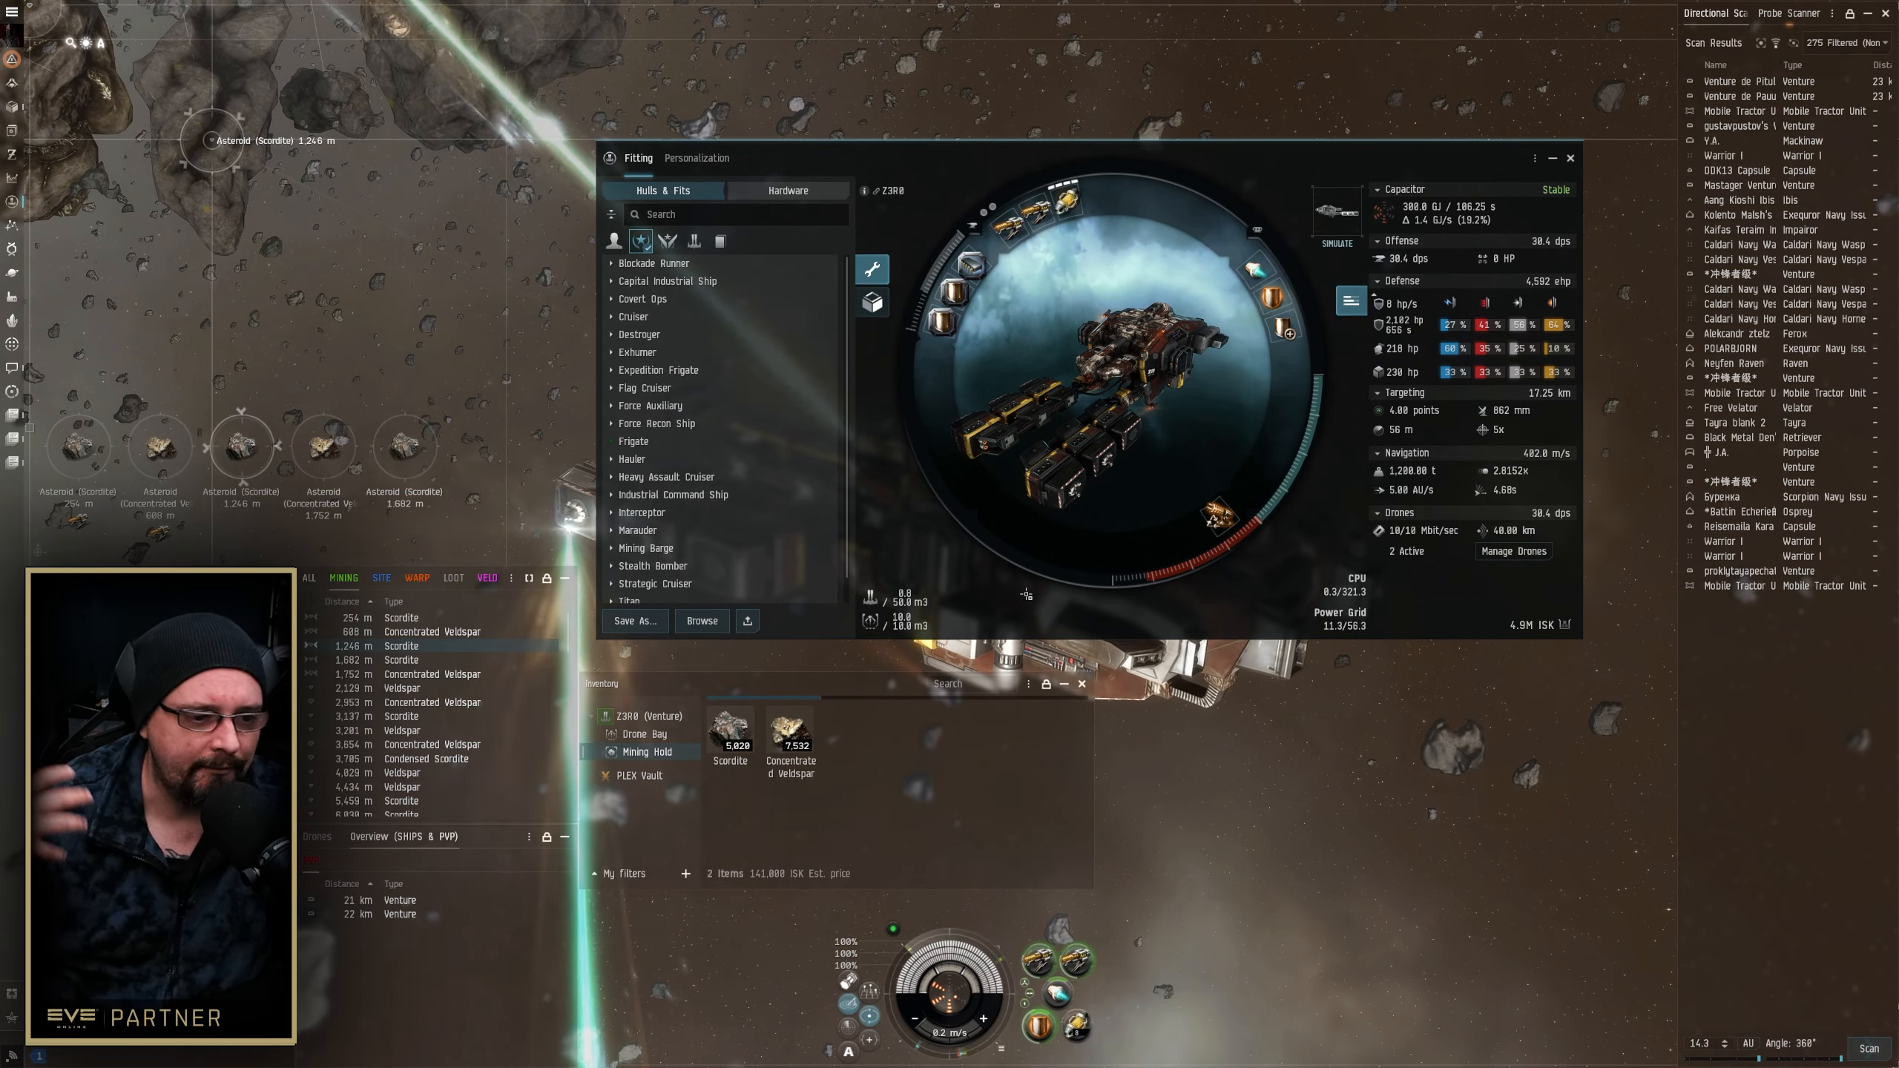
{"action": "left_click", "coordinate": [643, 733]}
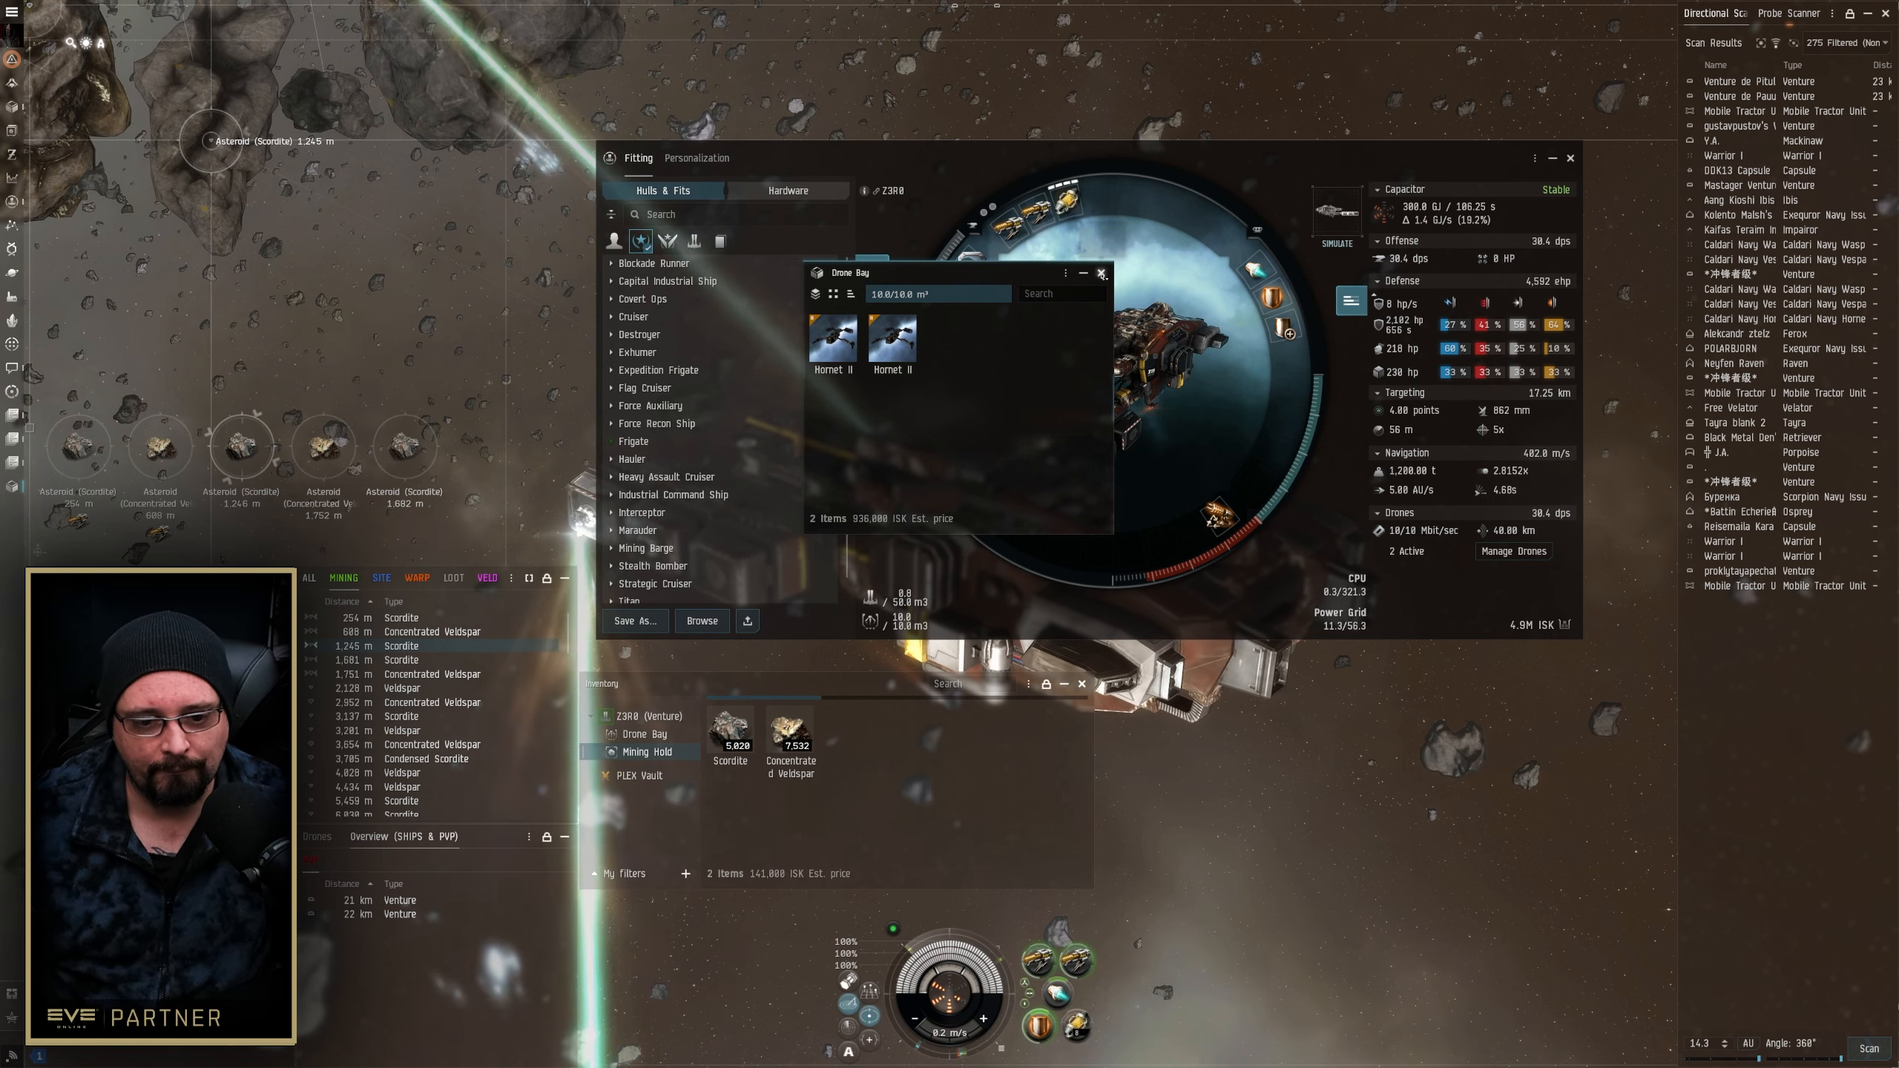
{"action": "left_click", "coordinate": [1101, 271]}
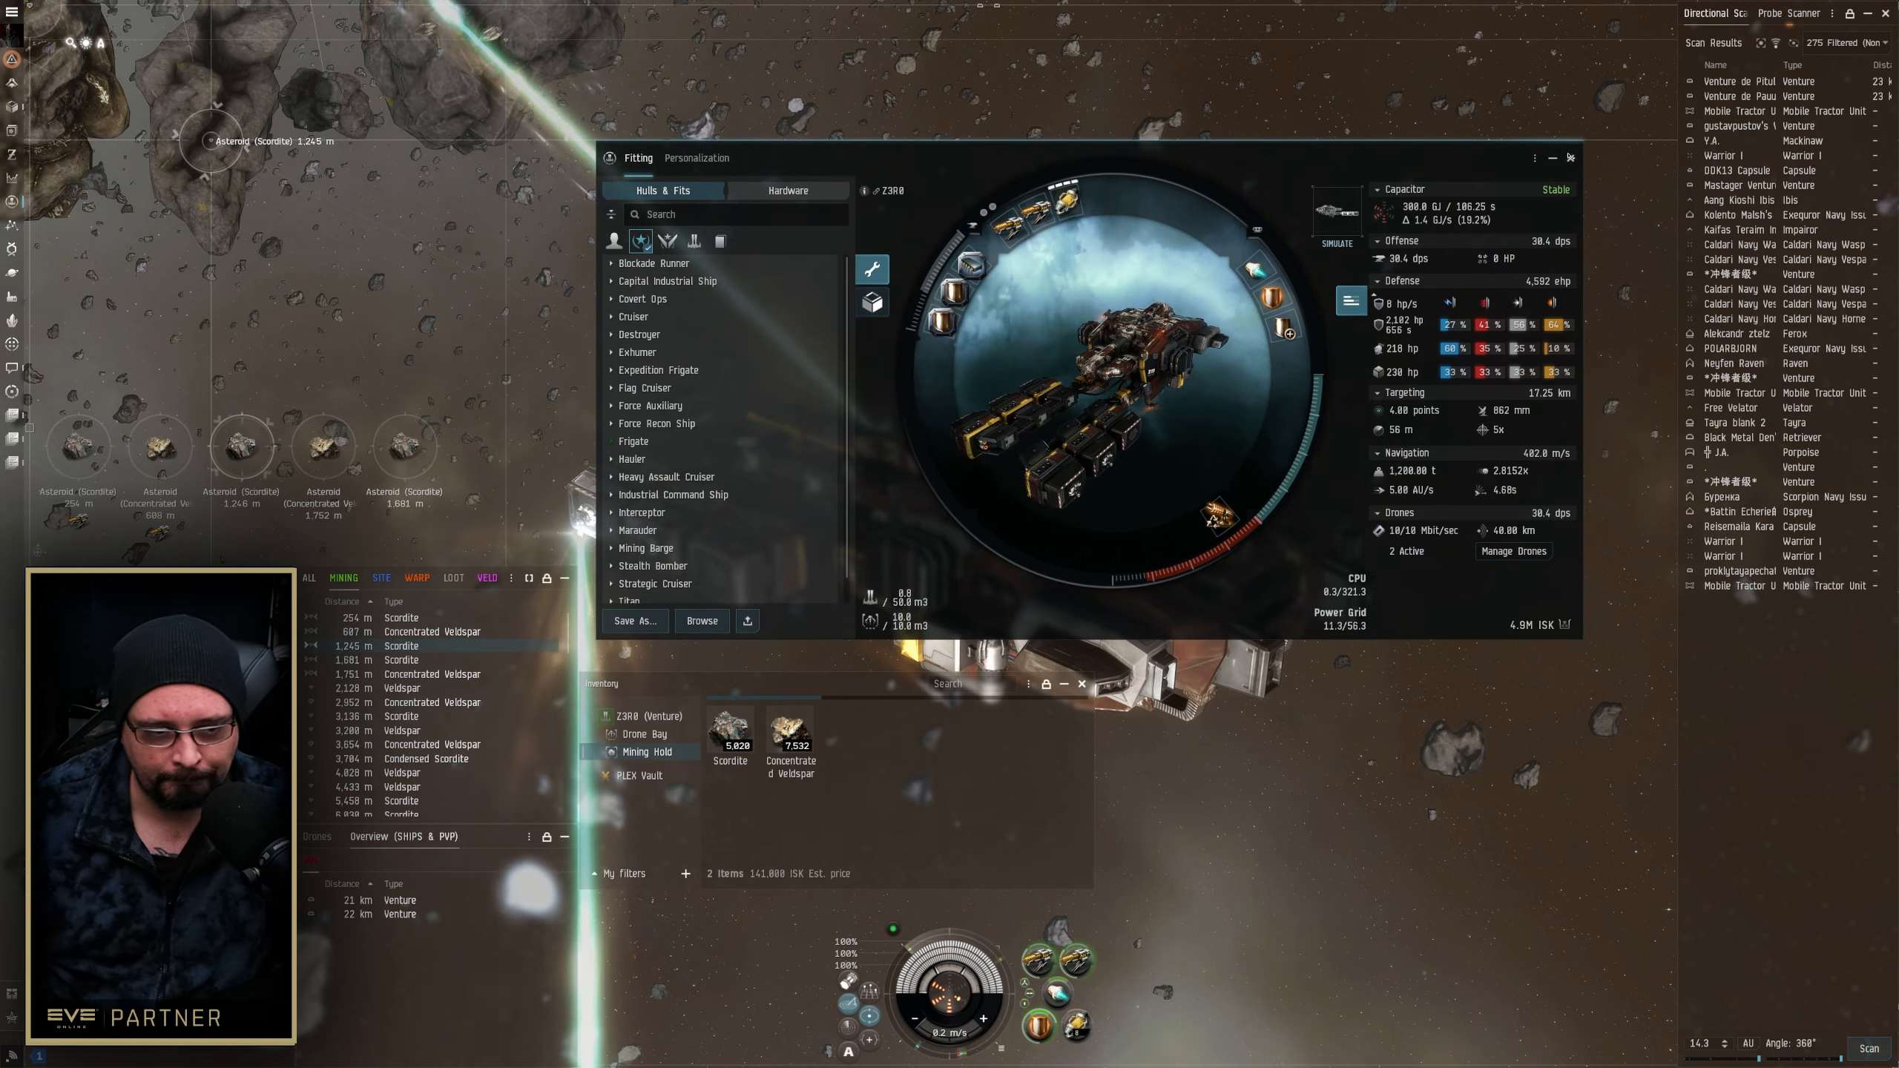
{"action": "left_click", "coordinate": [1569, 157]}
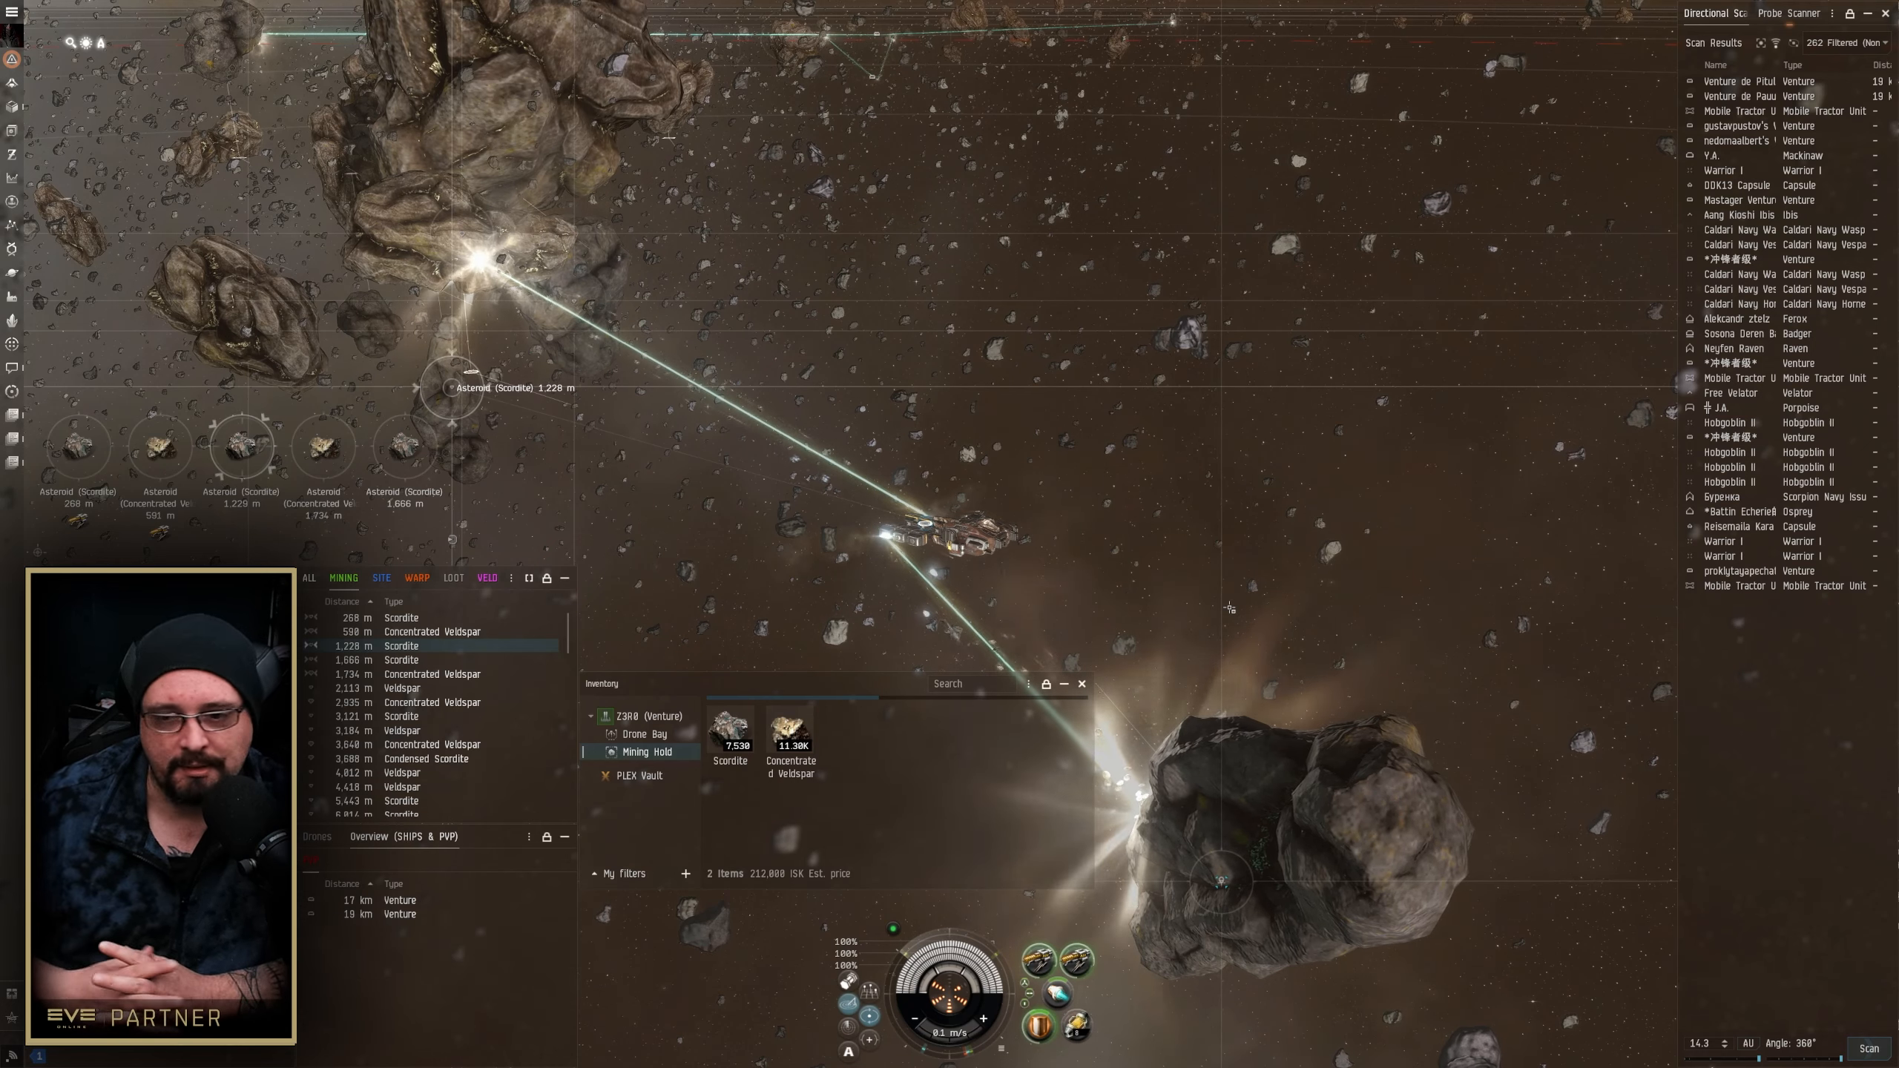
{"action": "mouse_move", "coordinate": [1037, 961]}
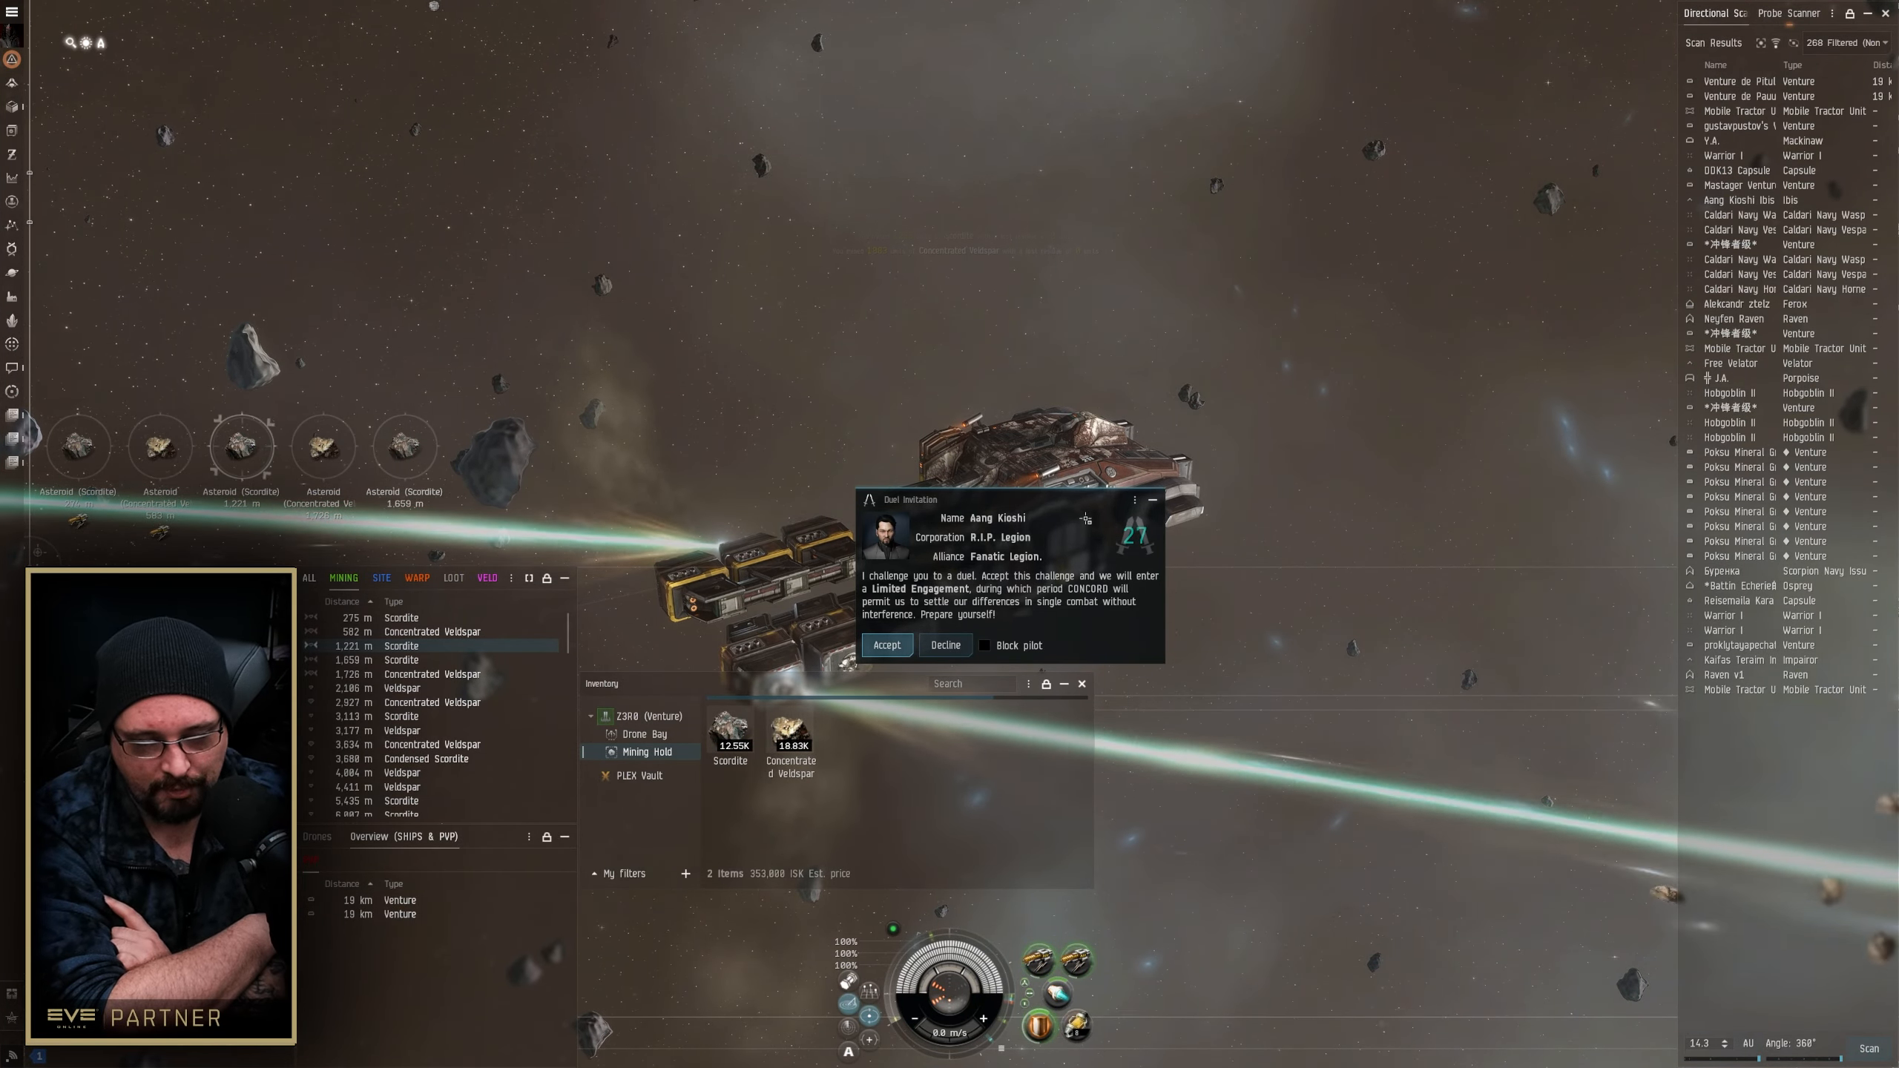
Decline the incoming duel invitation from another pilot
{"action": "left_click", "coordinate": [986, 644]}
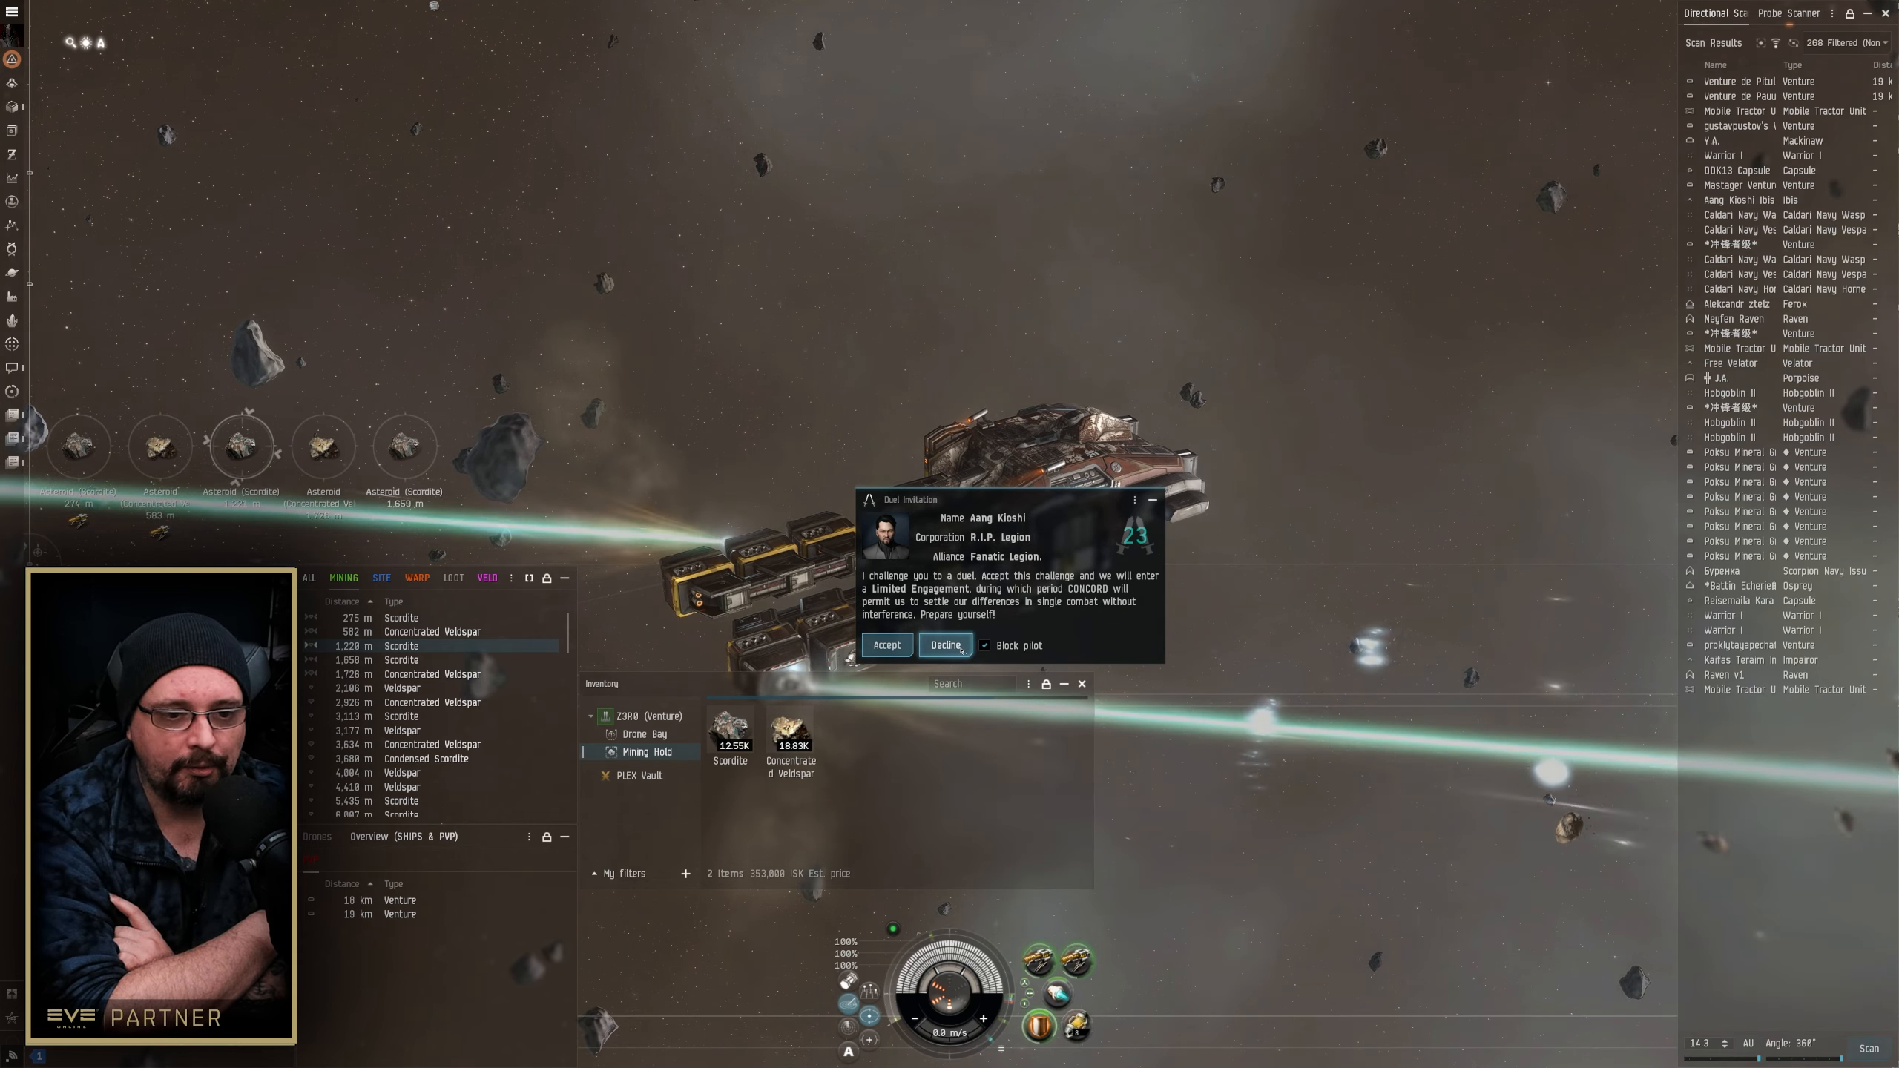
{"action": "left_click", "coordinate": [944, 644]}
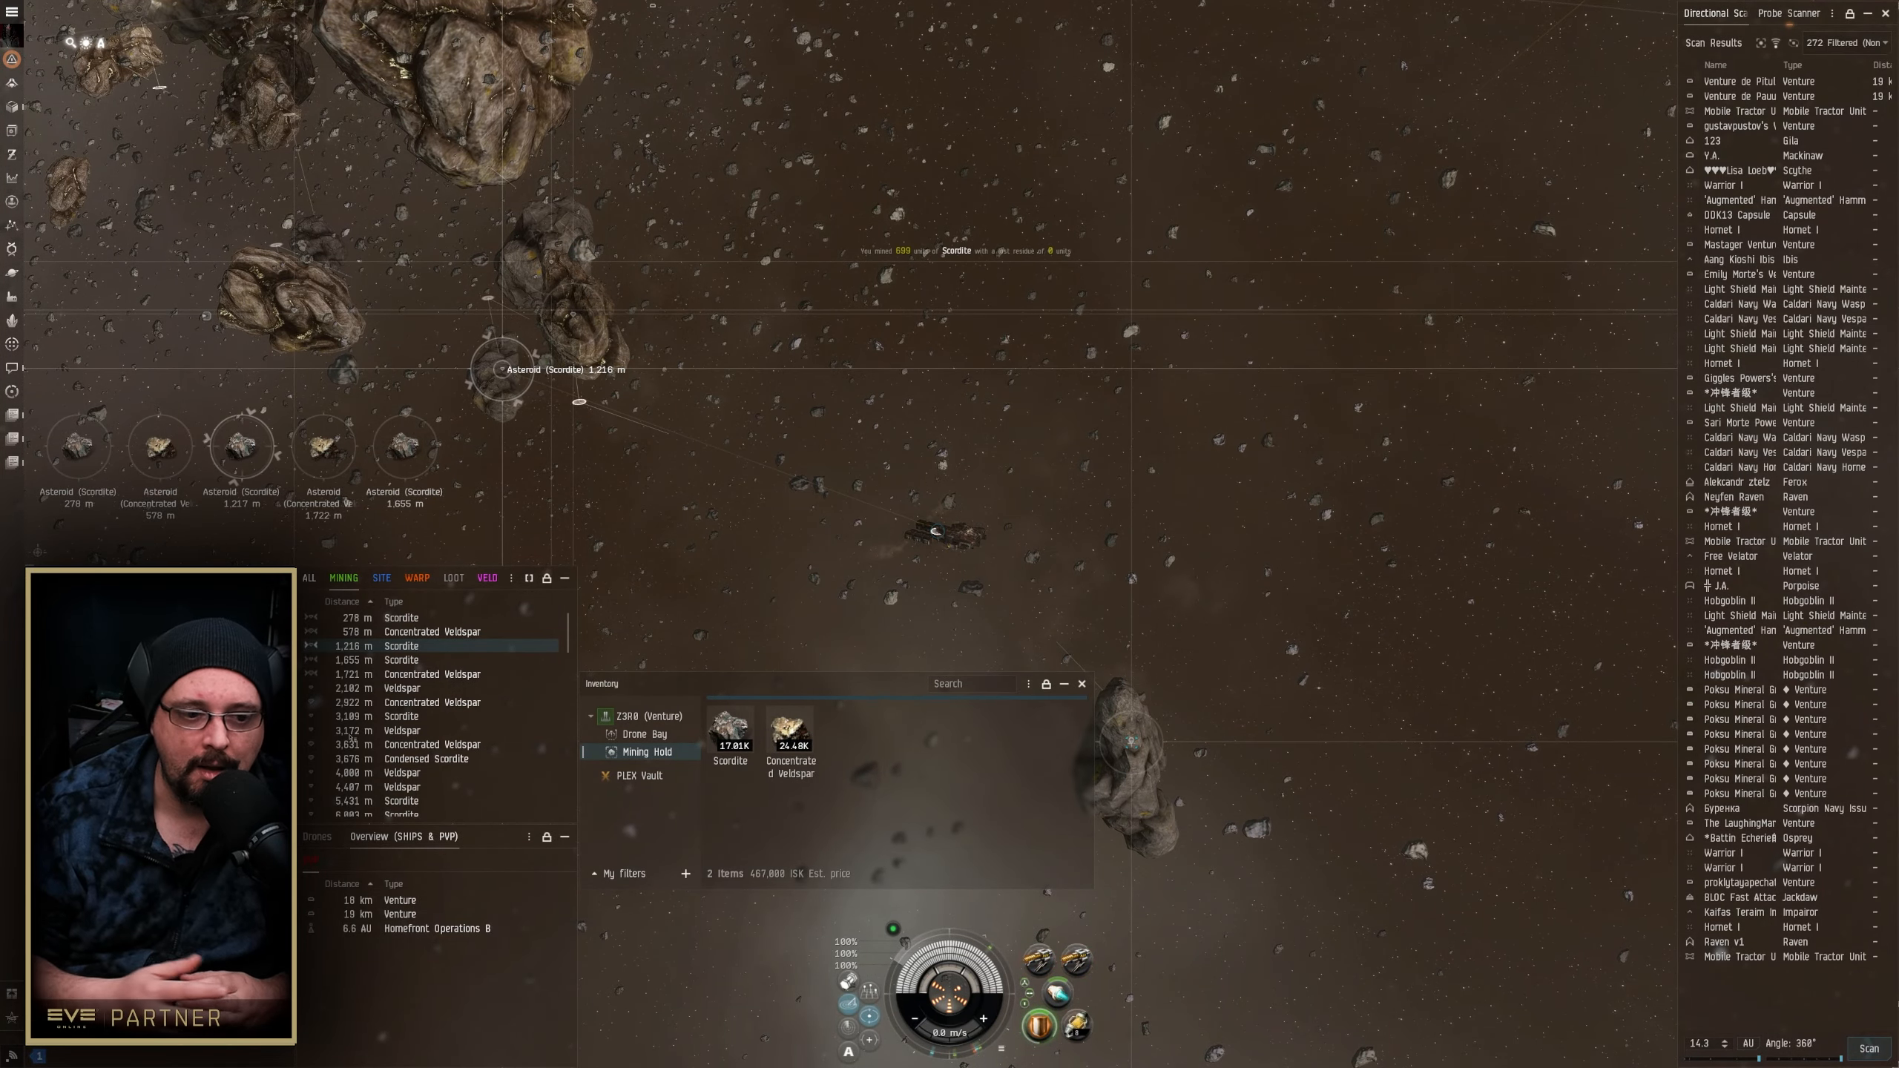
Use Look At from an overview entry's context menu to centre the camera on the Venture
{"action": "right_click", "coordinate": [400, 645]}
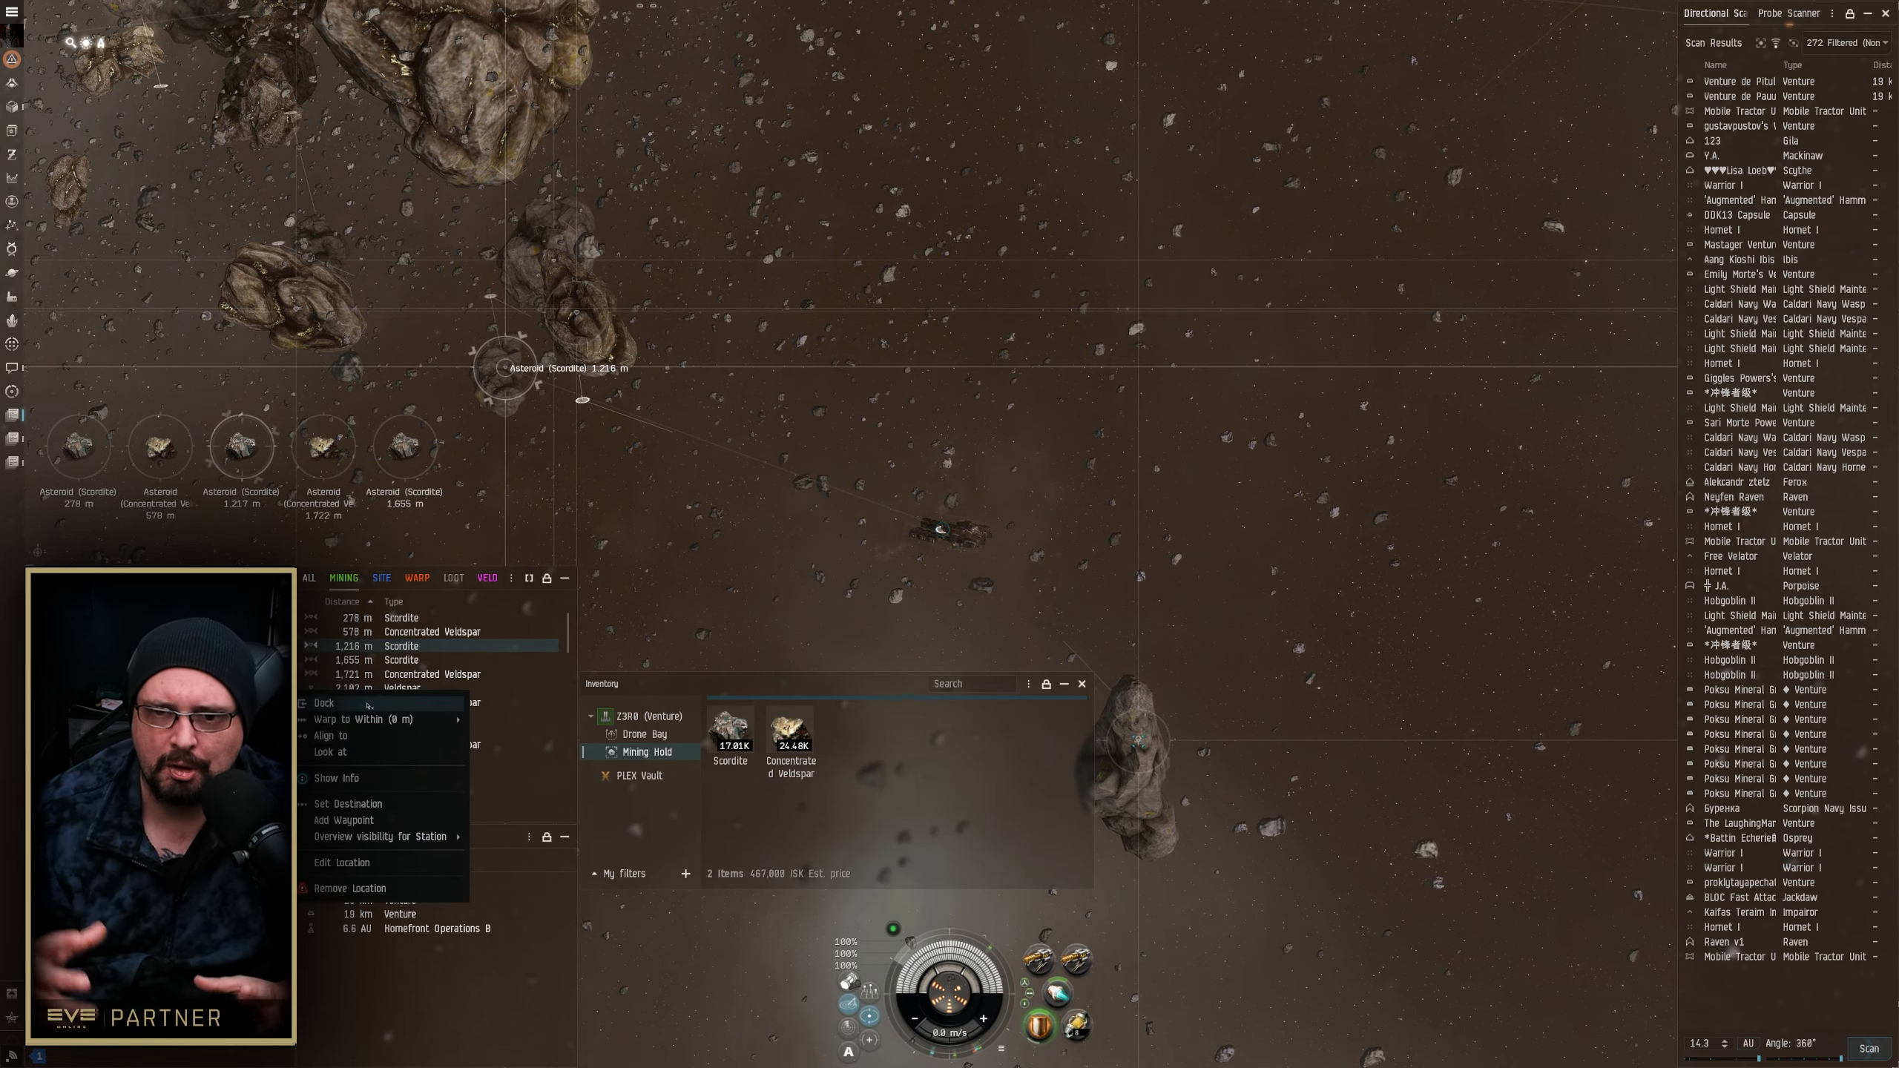
{"action": "left_click", "coordinate": [329, 718]}
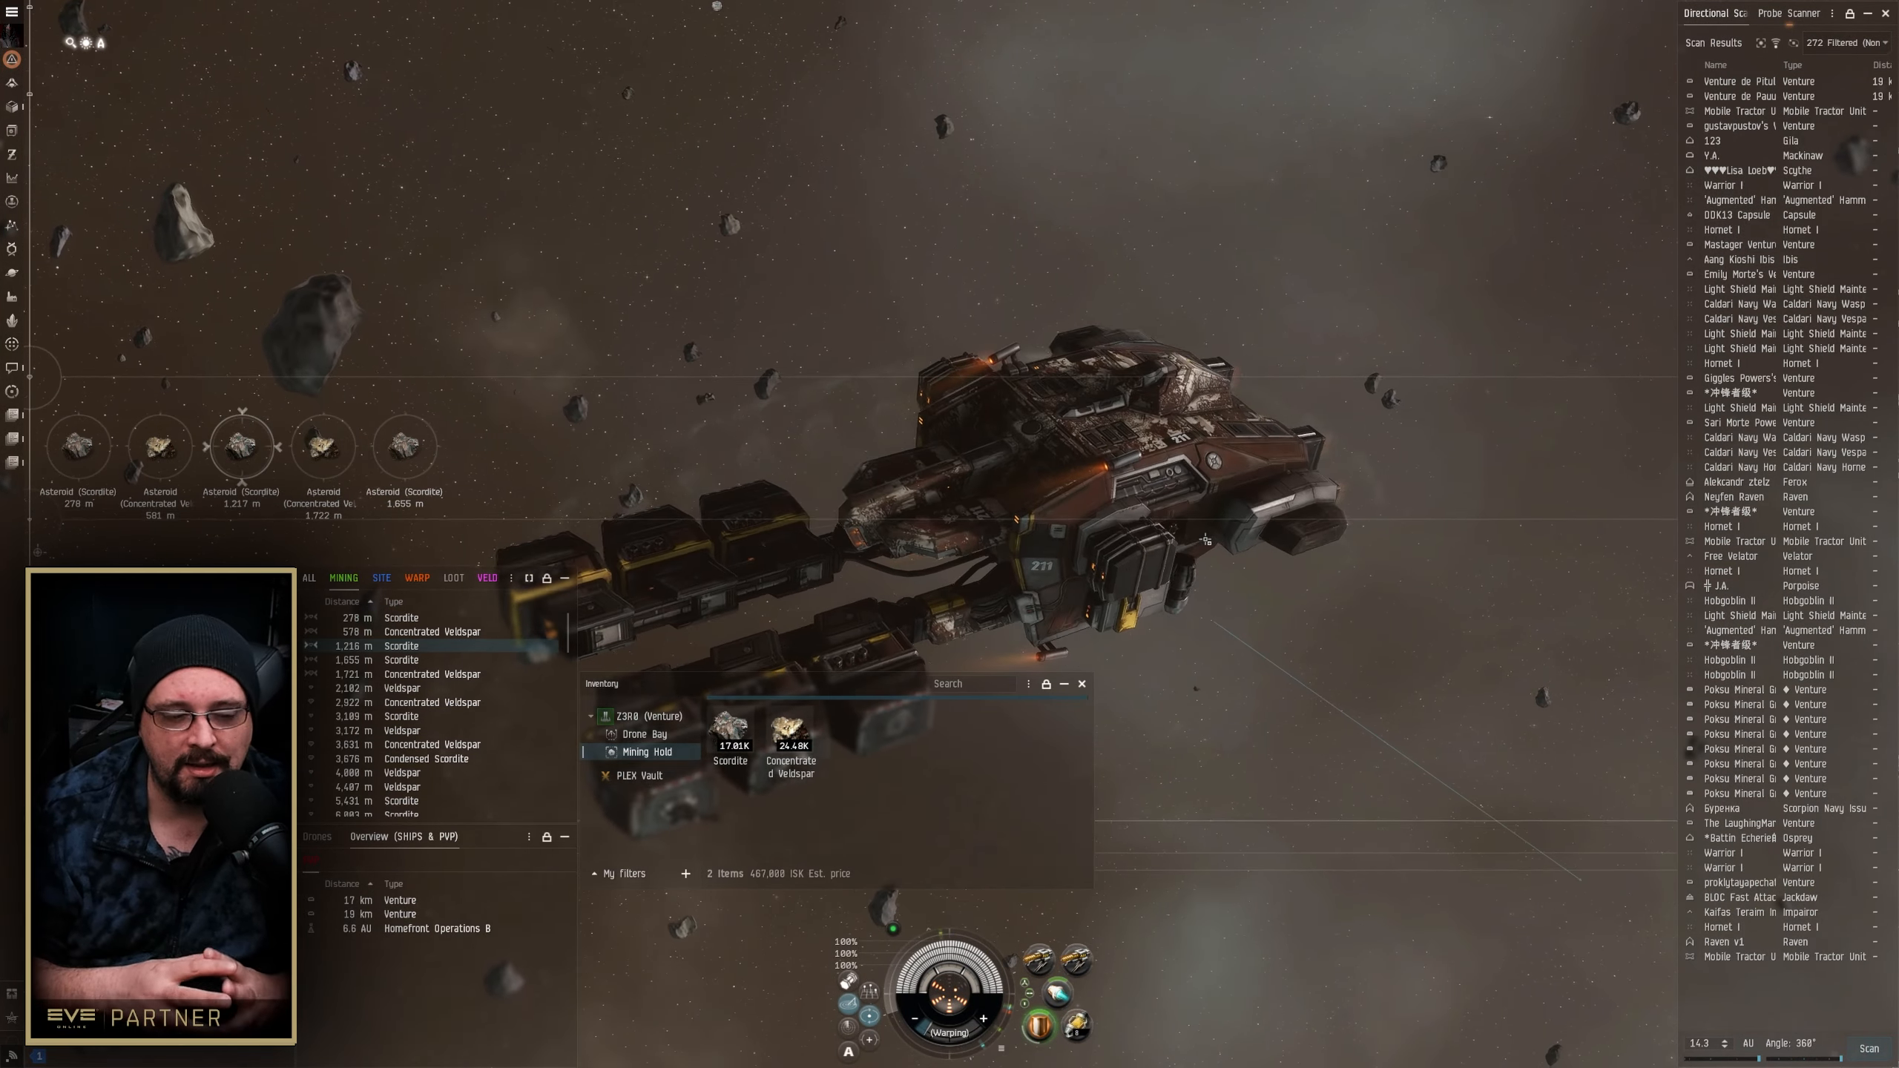